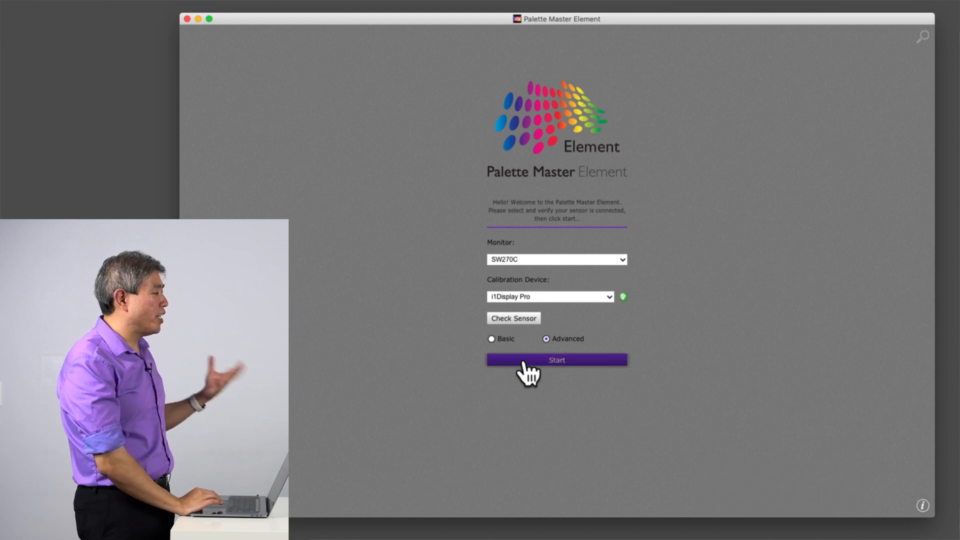
# Start Advanced profiling of the SW270C and advance past AdobeRGB D65 display settings to Measurement.
pyautogui.click(556, 359)
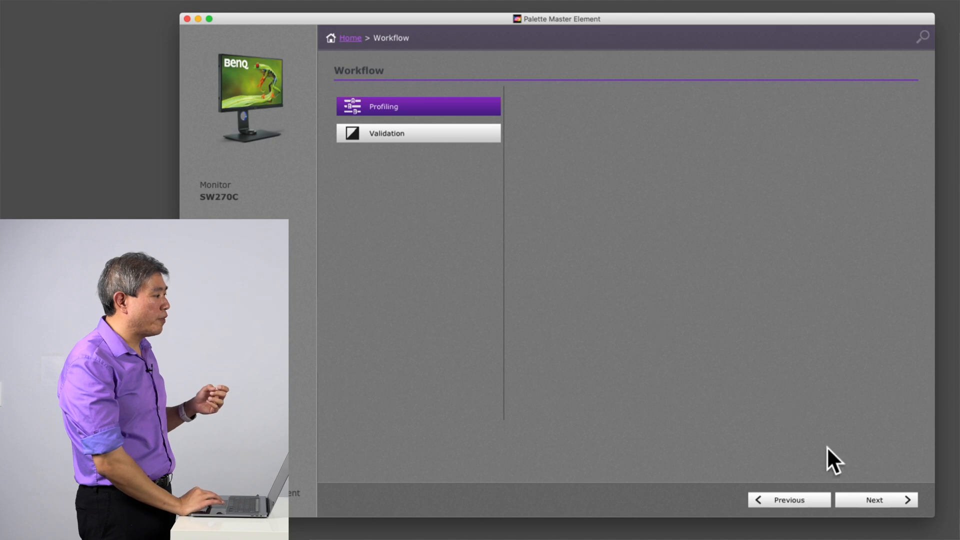
pyautogui.click(383, 106)
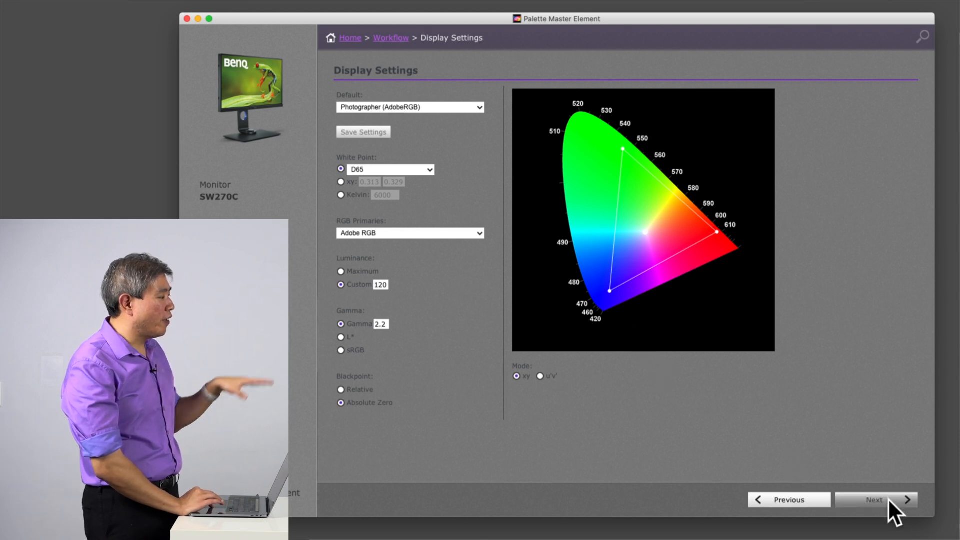
pyautogui.click(875, 500)
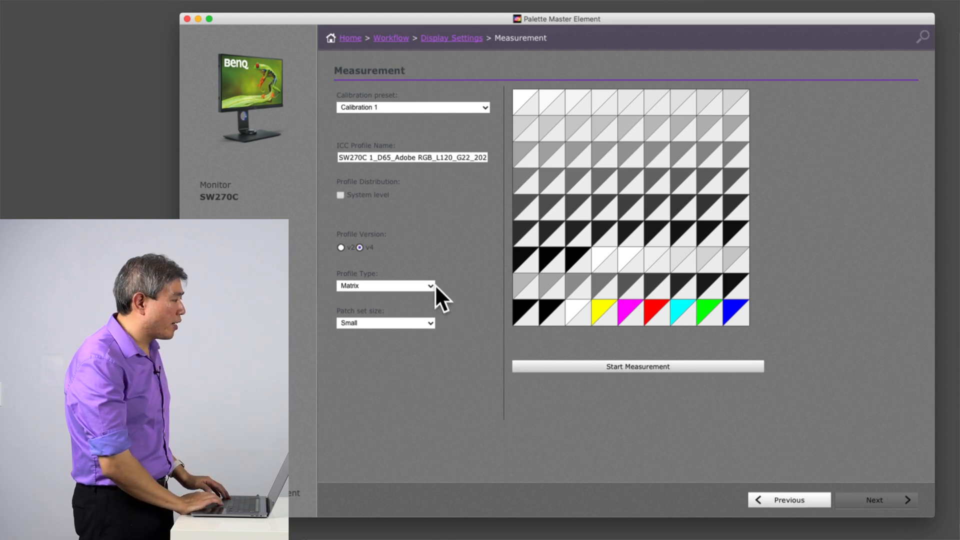
pyautogui.click(384, 285)
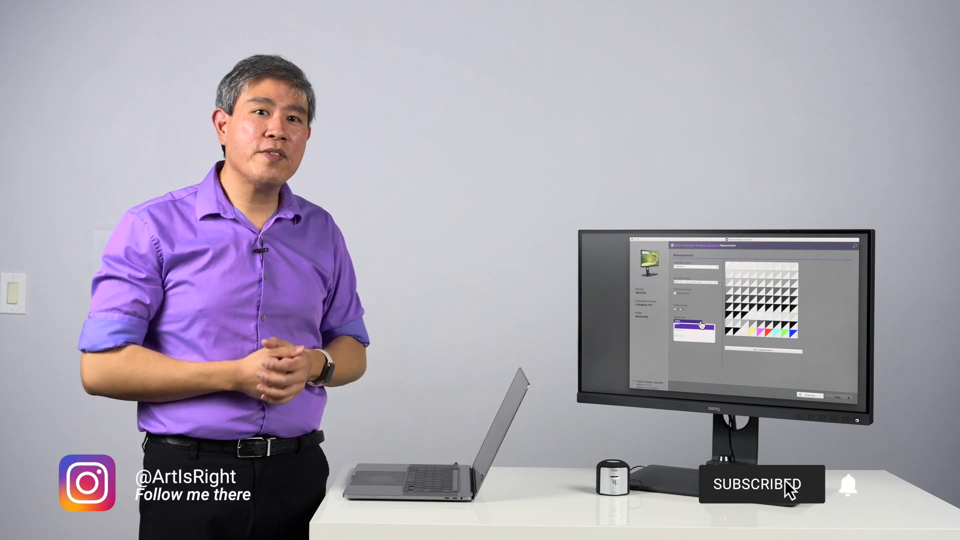
pyautogui.moveTo(850, 487)
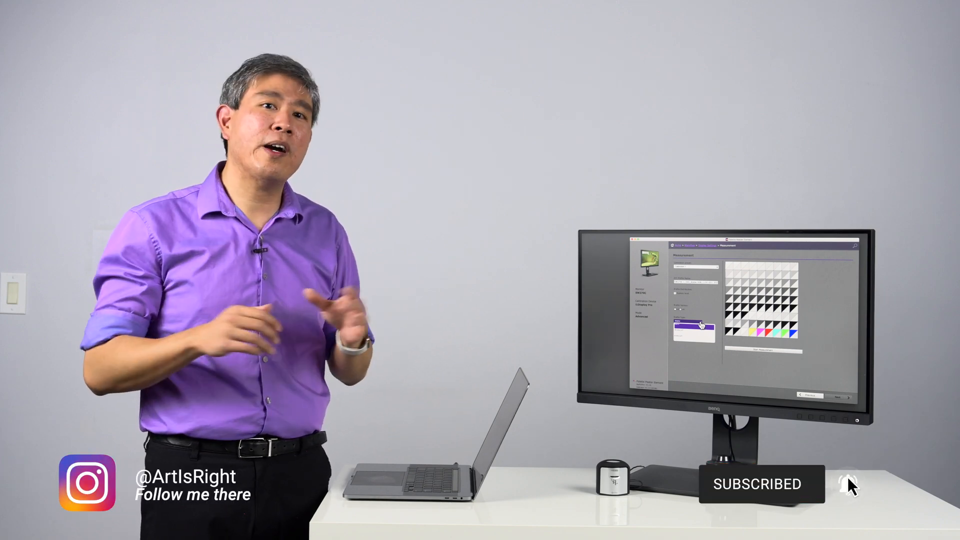